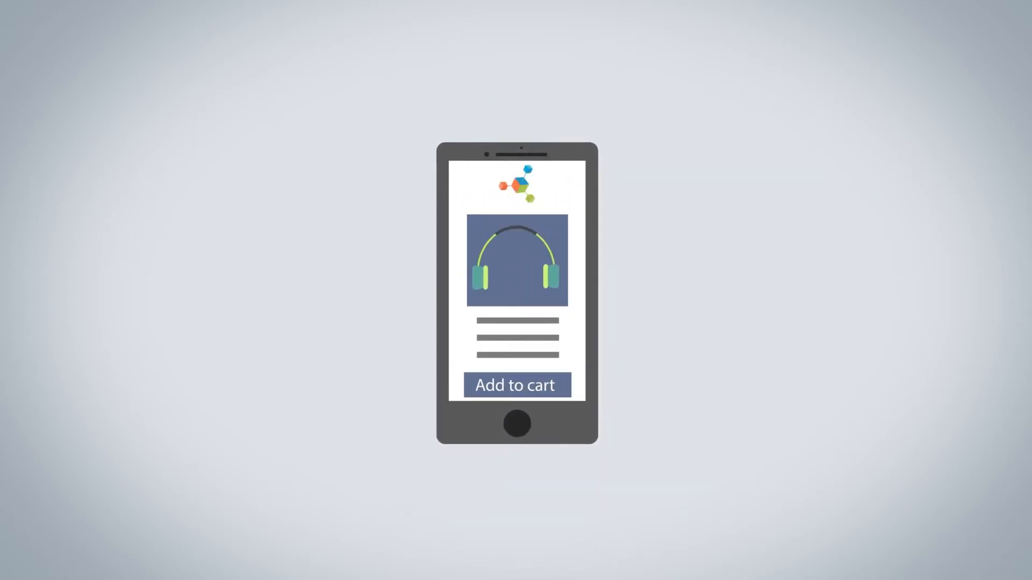
{"action": "left_click", "coordinate": [516, 385]}
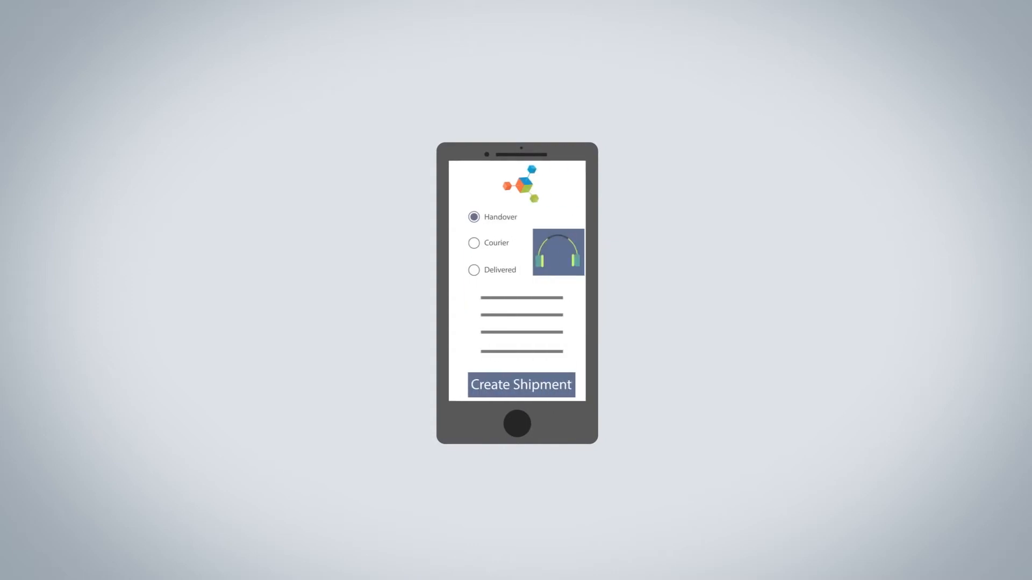